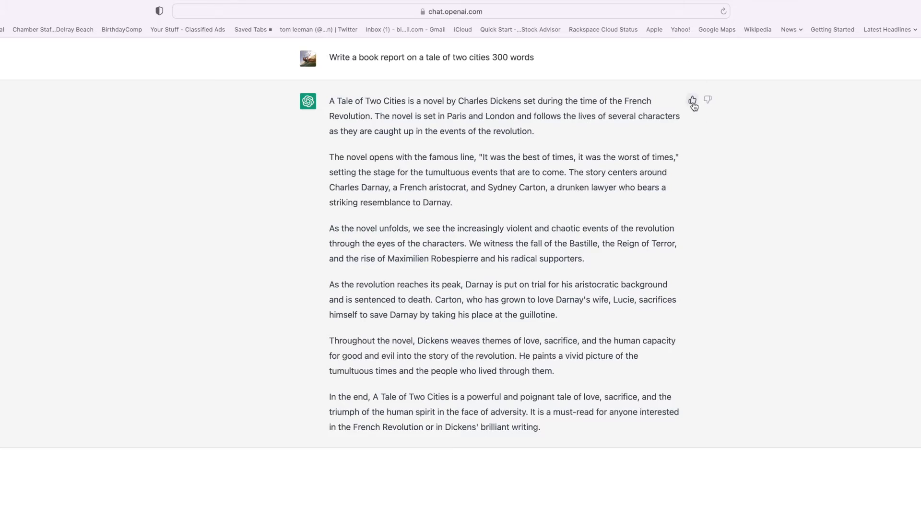
# - Give the book report a thumbs-up with the comment 'awesome review thanks'
pyautogui.click(692, 101)
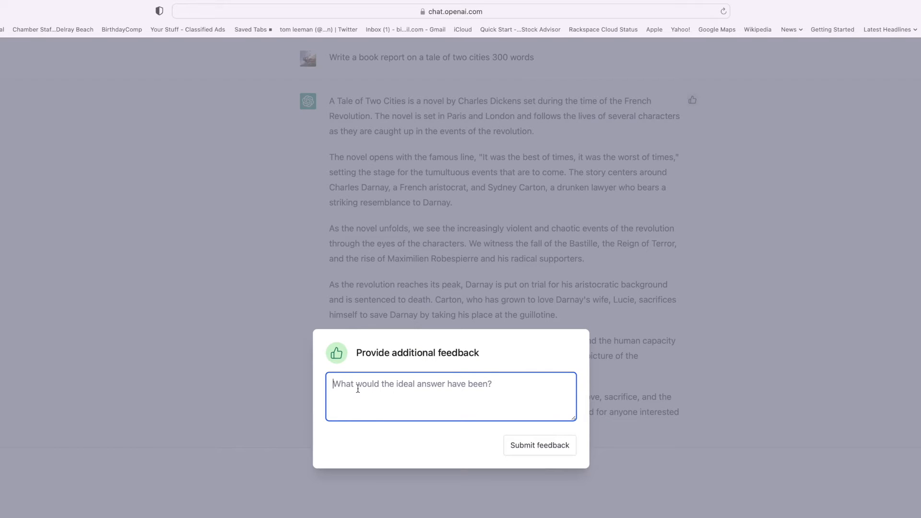
pyautogui.write('awesome')
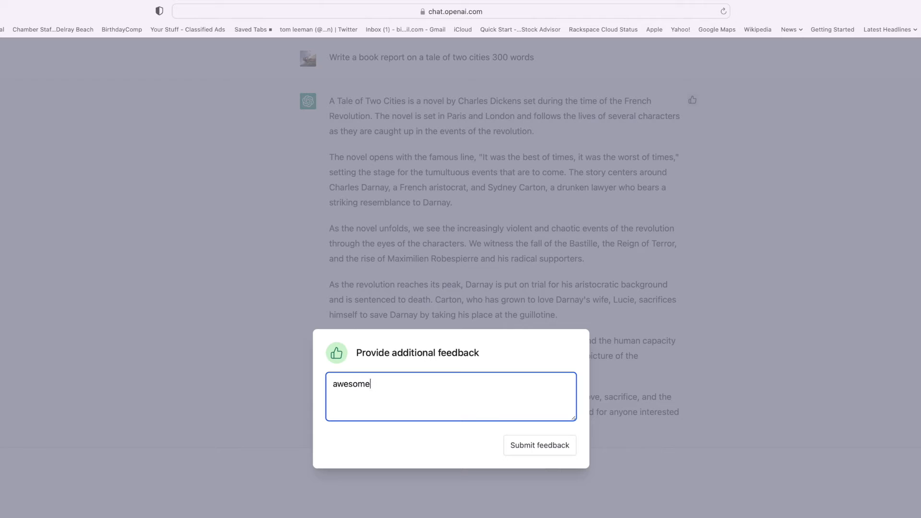
pyautogui.write('review thanks')
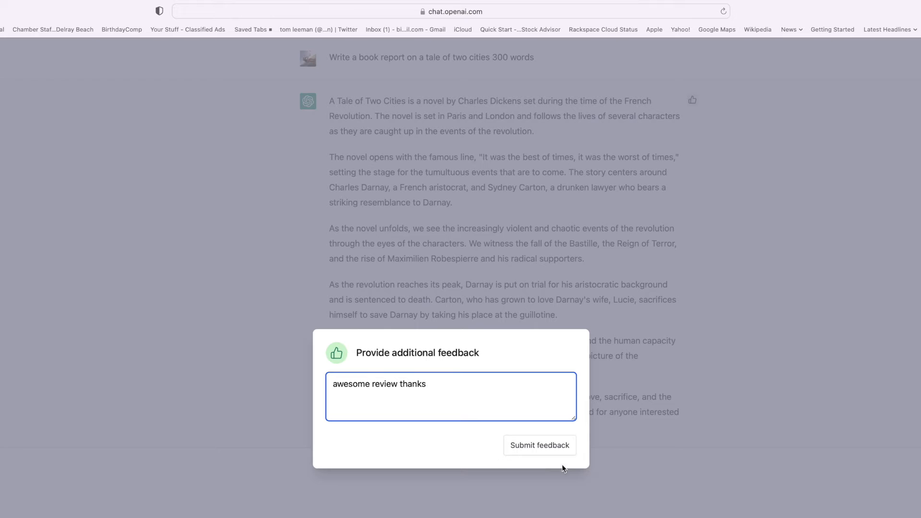
pyautogui.click(539, 446)
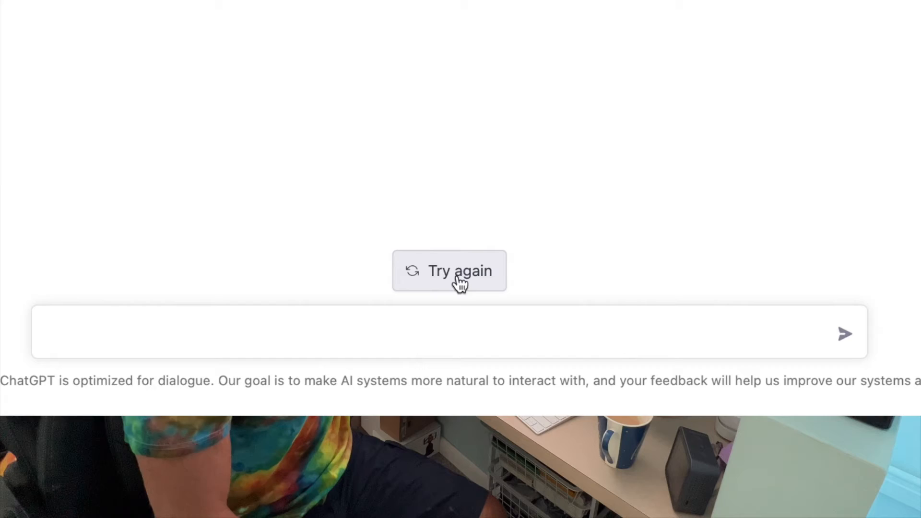
# - Regenerate the Tale of Two Cities book report with Try again
pyautogui.click(450, 271)
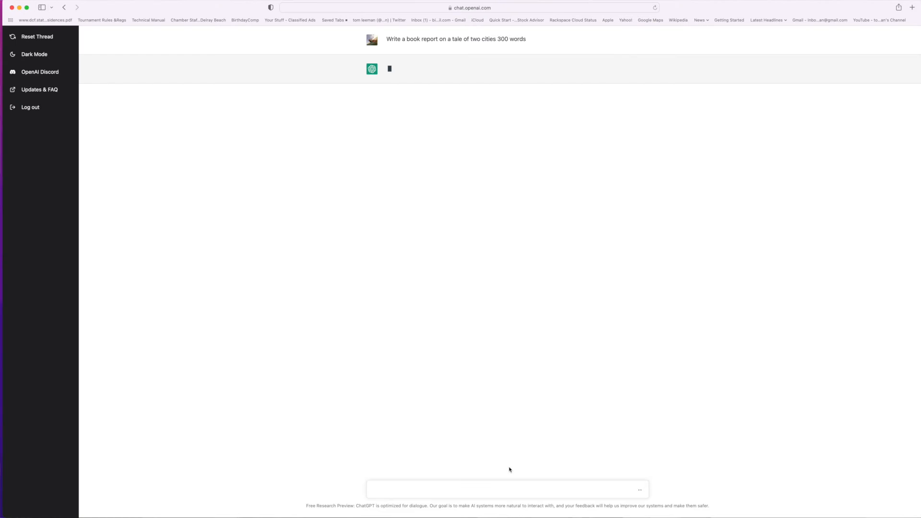